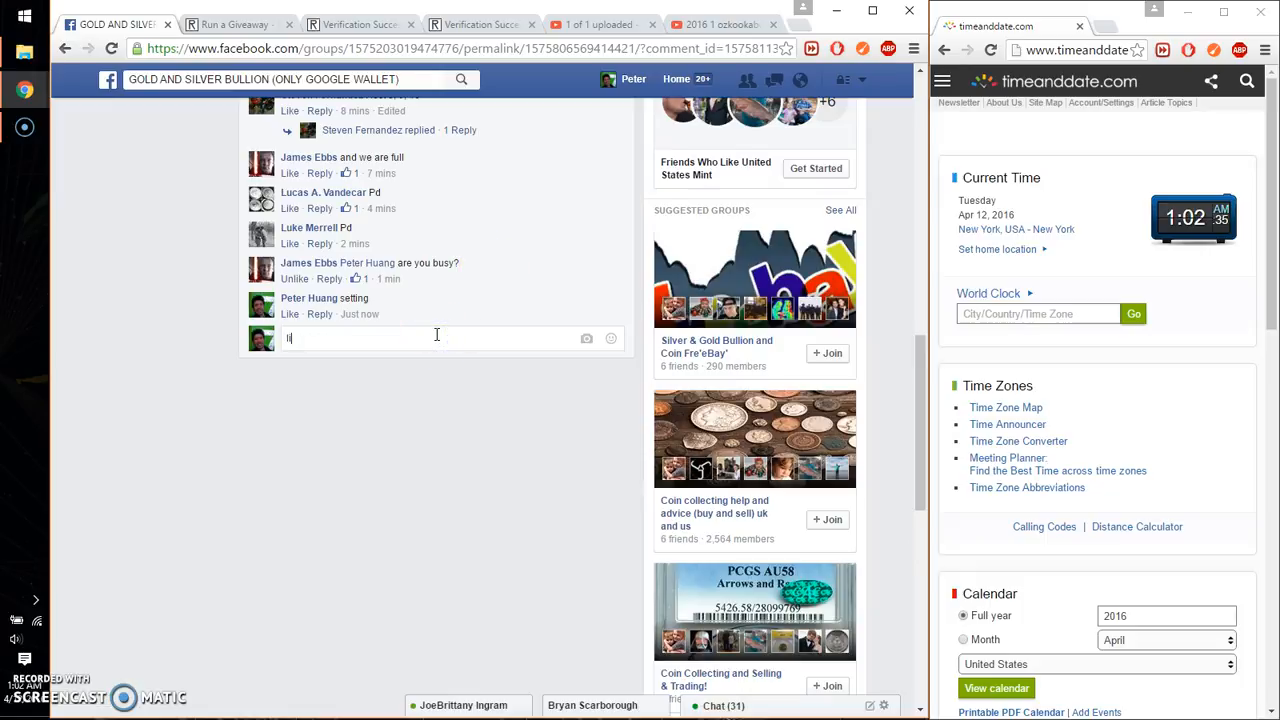
Step: Post the thread comment, then select the ten numbered entries for the giveaway page
key("enter")
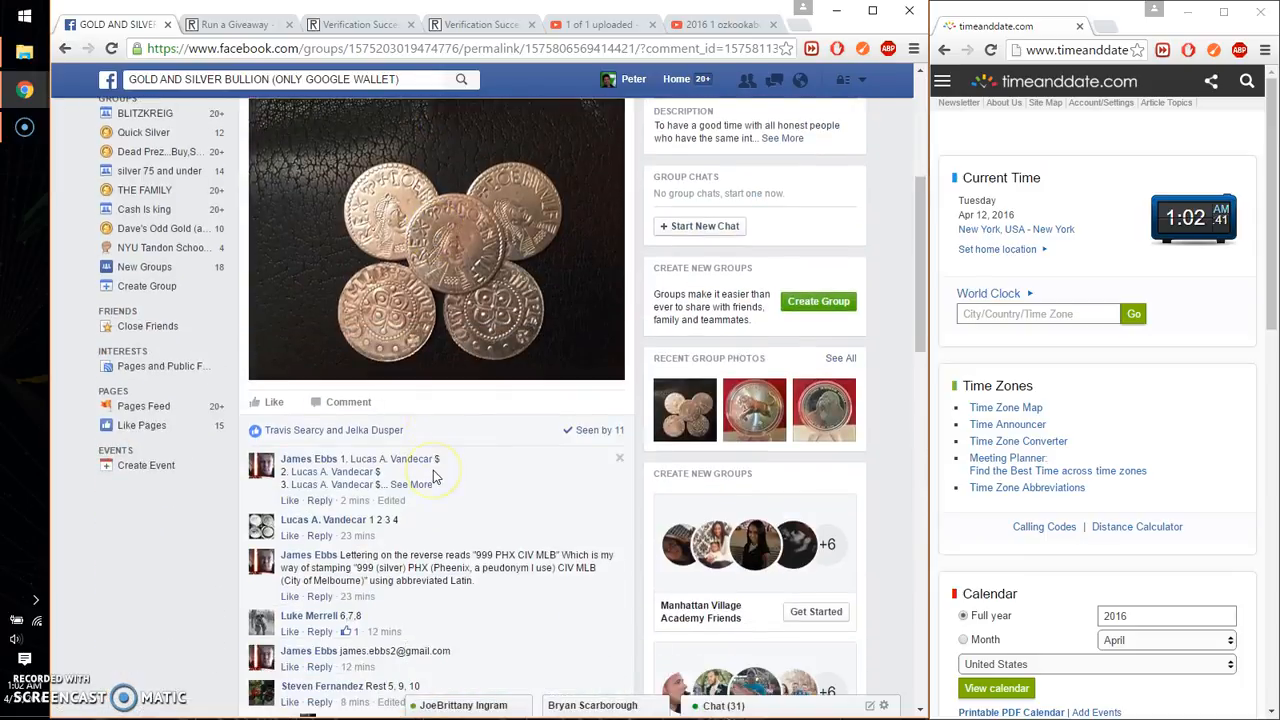
scroll("down", 3)
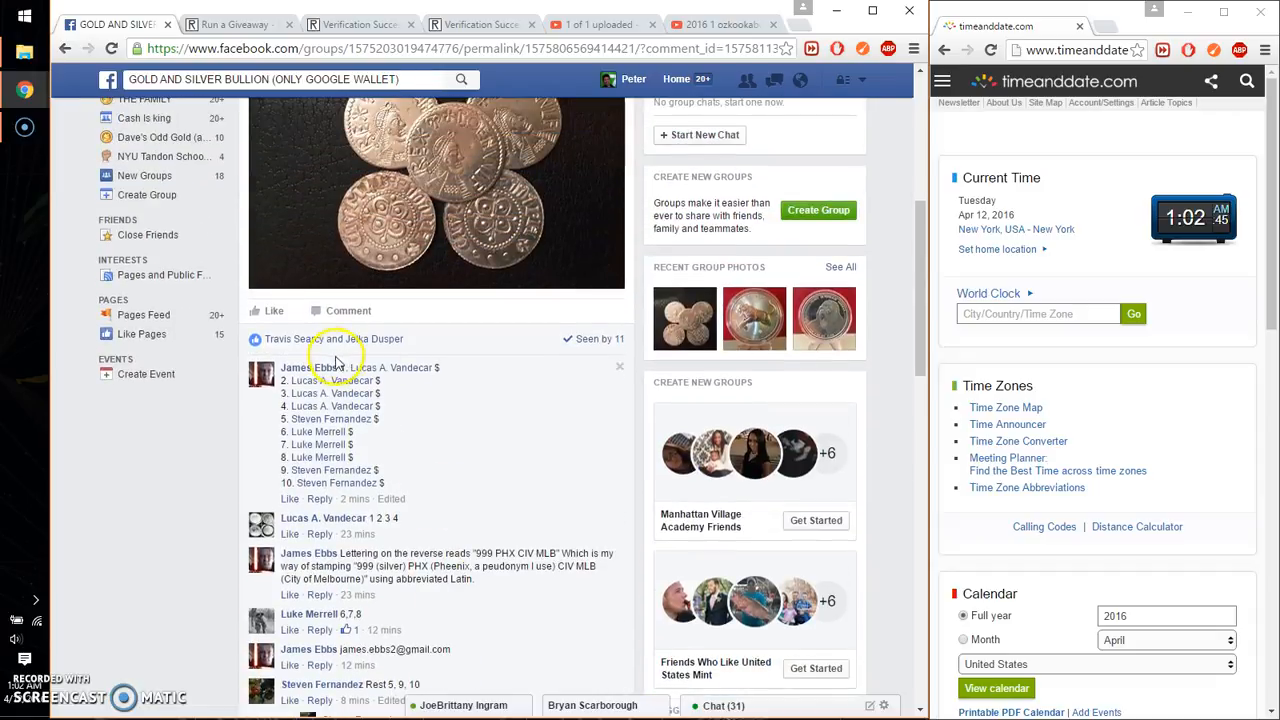
left_click_drag(310, 367, 430, 487)
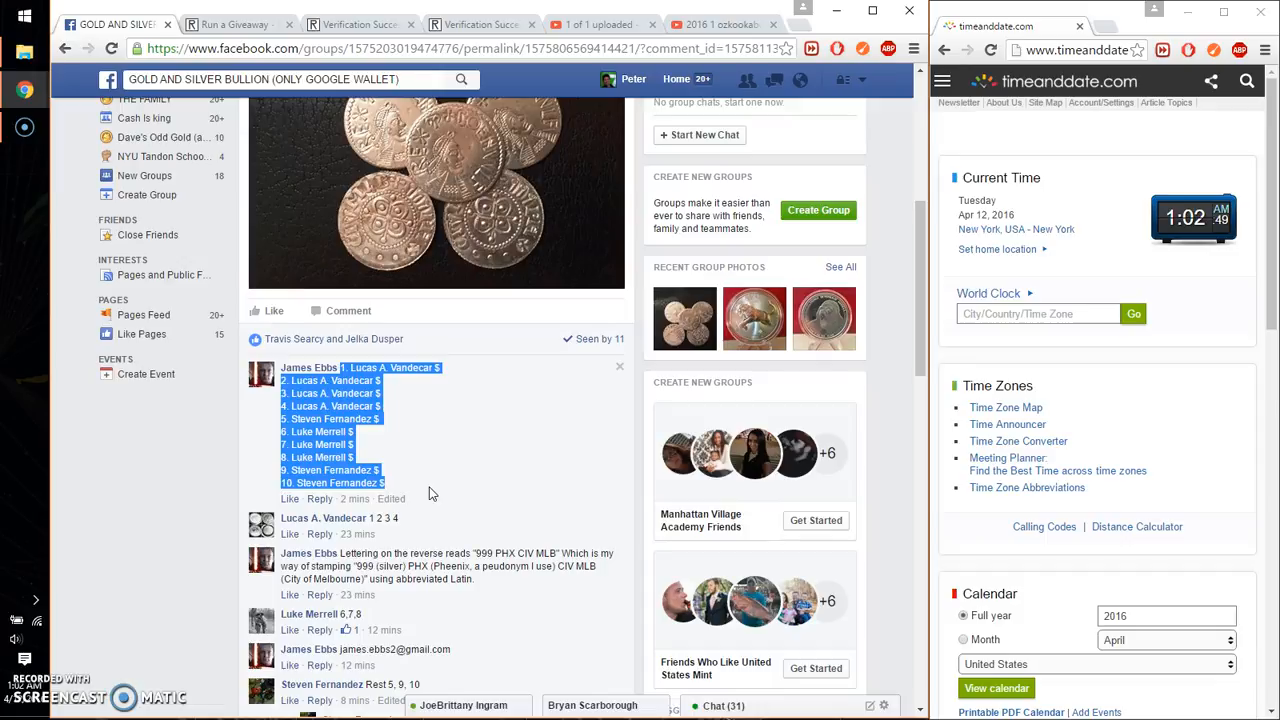
left_click(236, 24)
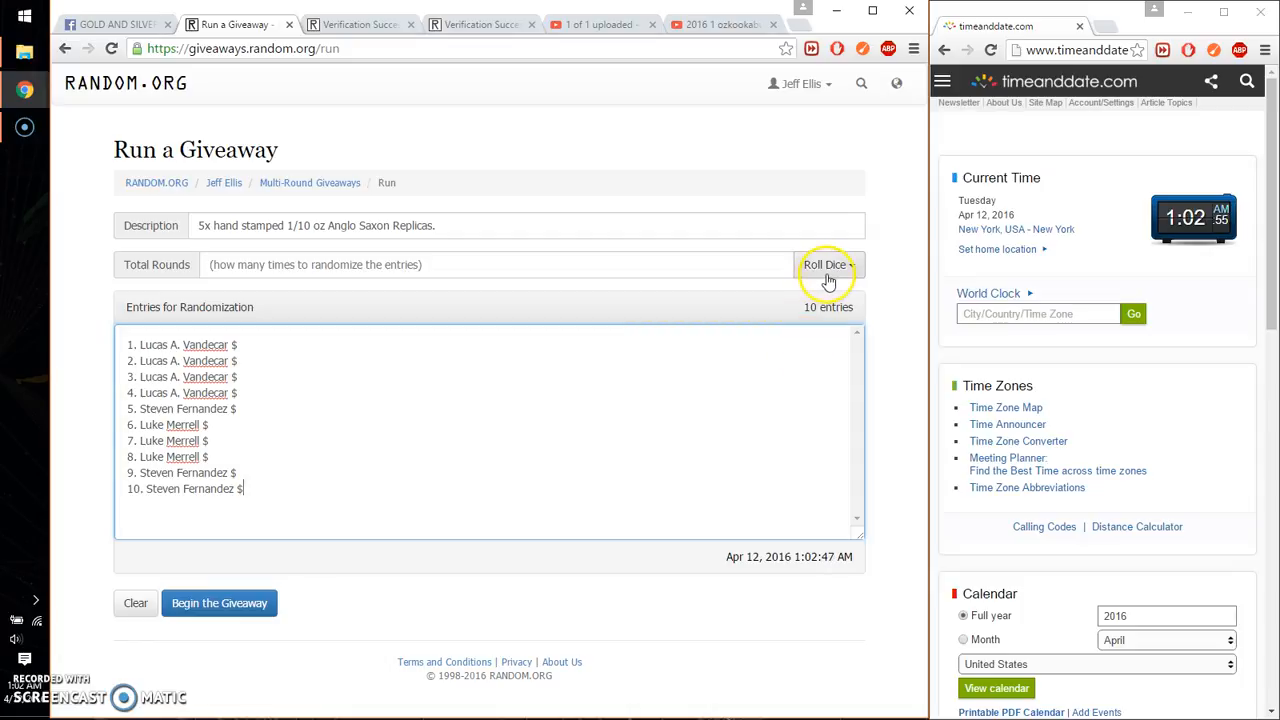
Step: Roll 2d6 to set the giveaway's total rounds to 11
left_click(826, 264)
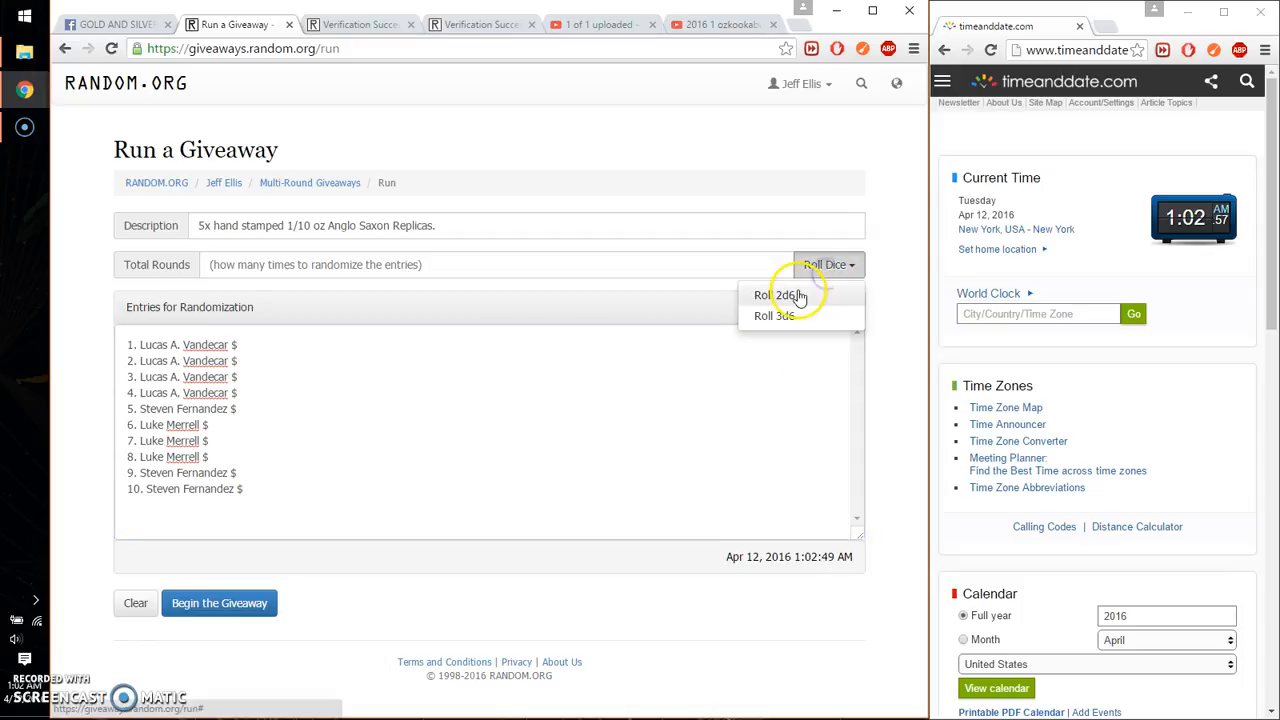
left_click(772, 294)
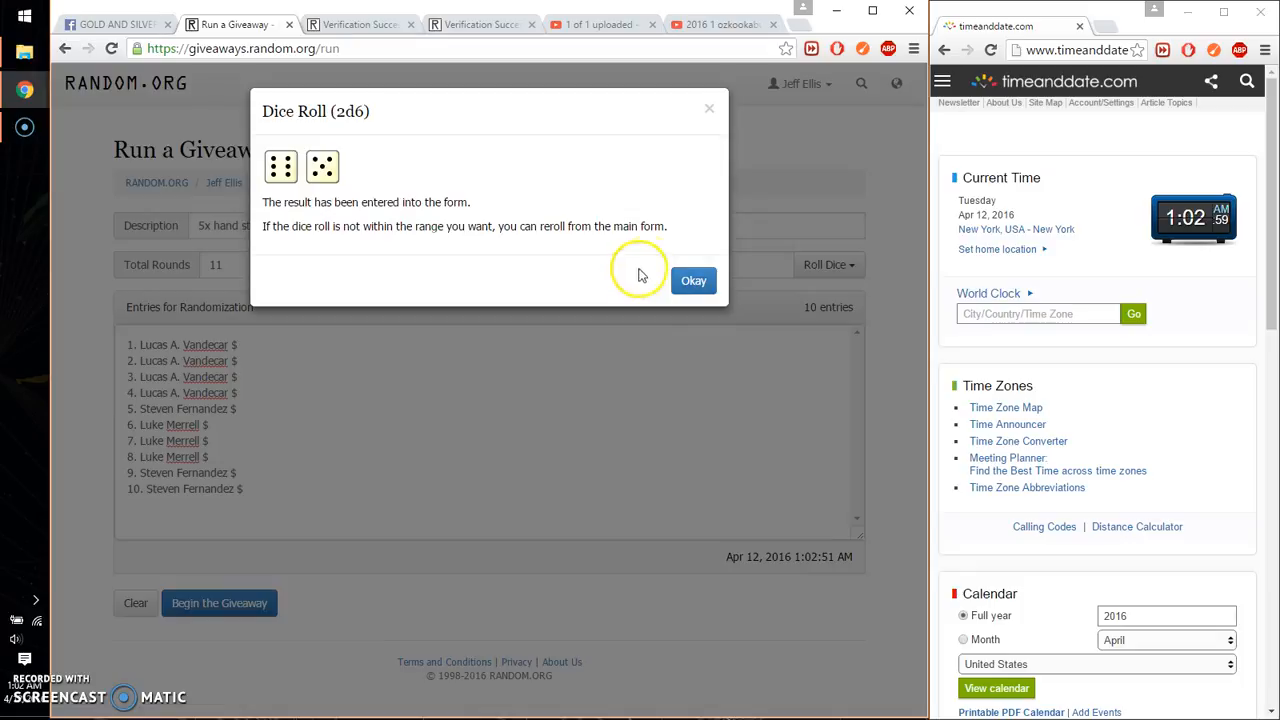
left_click(693, 280)
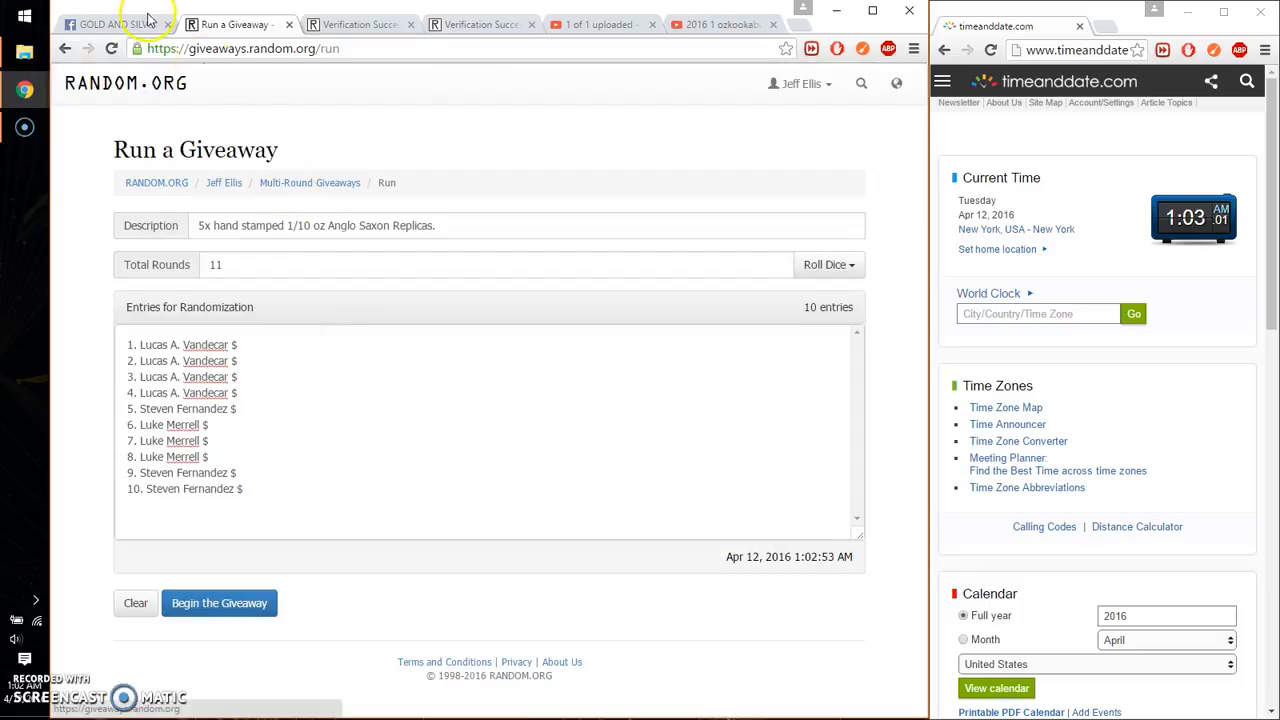
Step: Check the Facebook thread, then start the giveaway
left_click(110, 24)
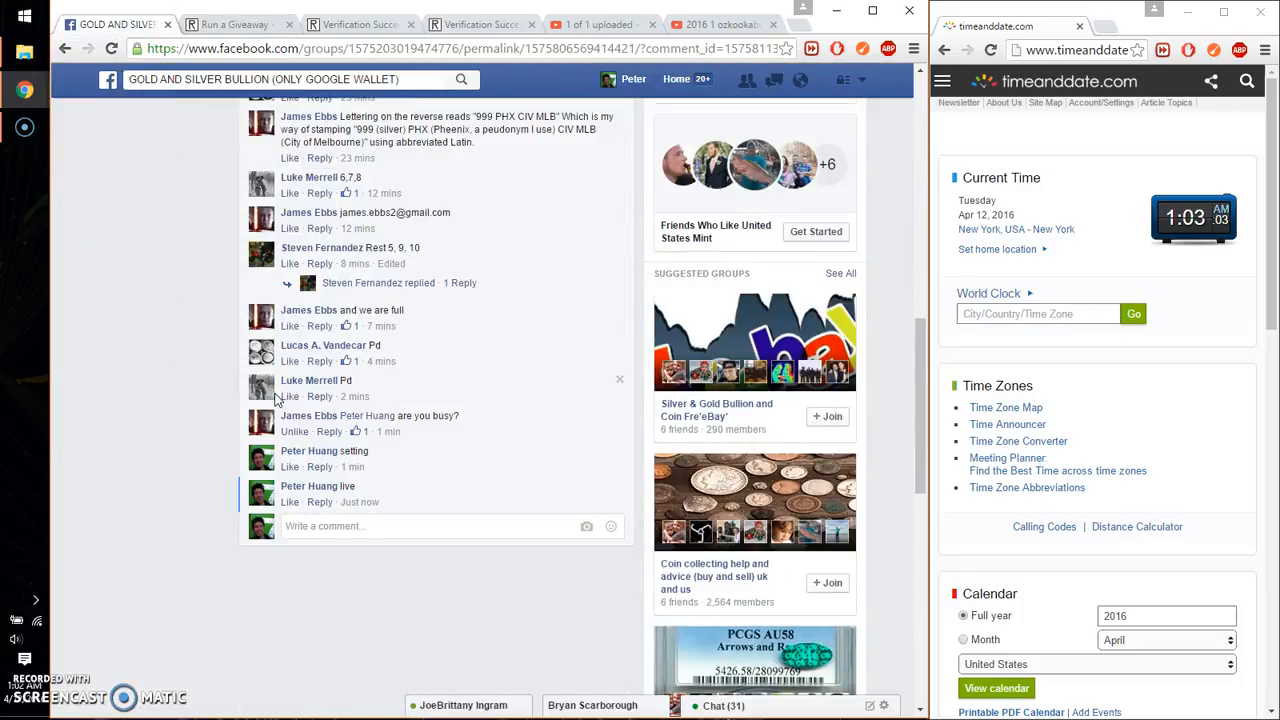
left_click(235, 24)
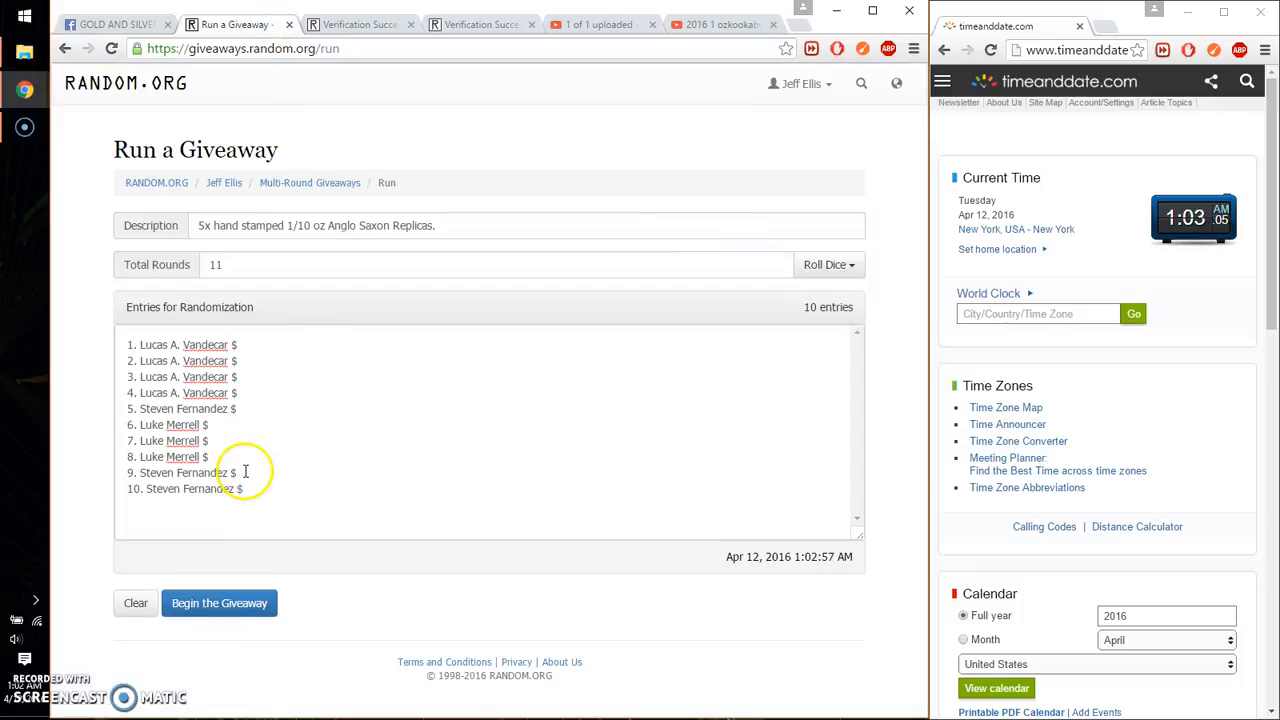
left_click(219, 603)
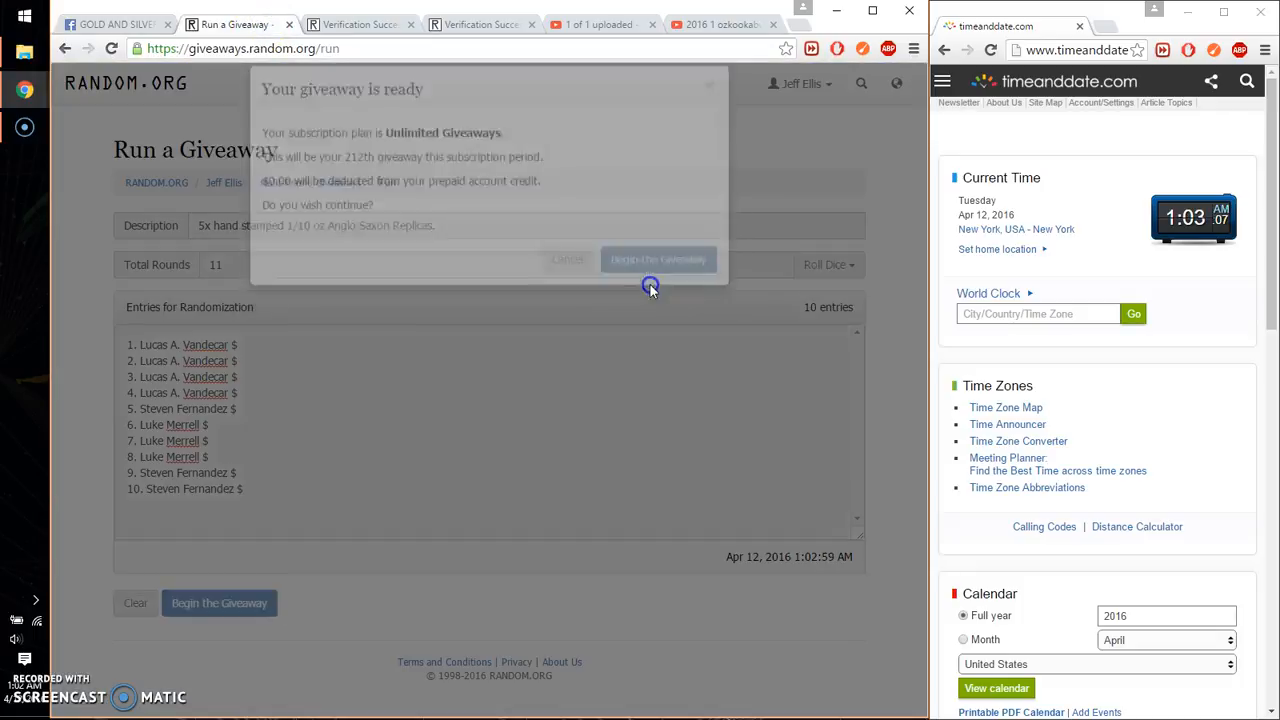
Step: Confirm the start and randomize rounds one by one through round 10
left_click(658, 259)
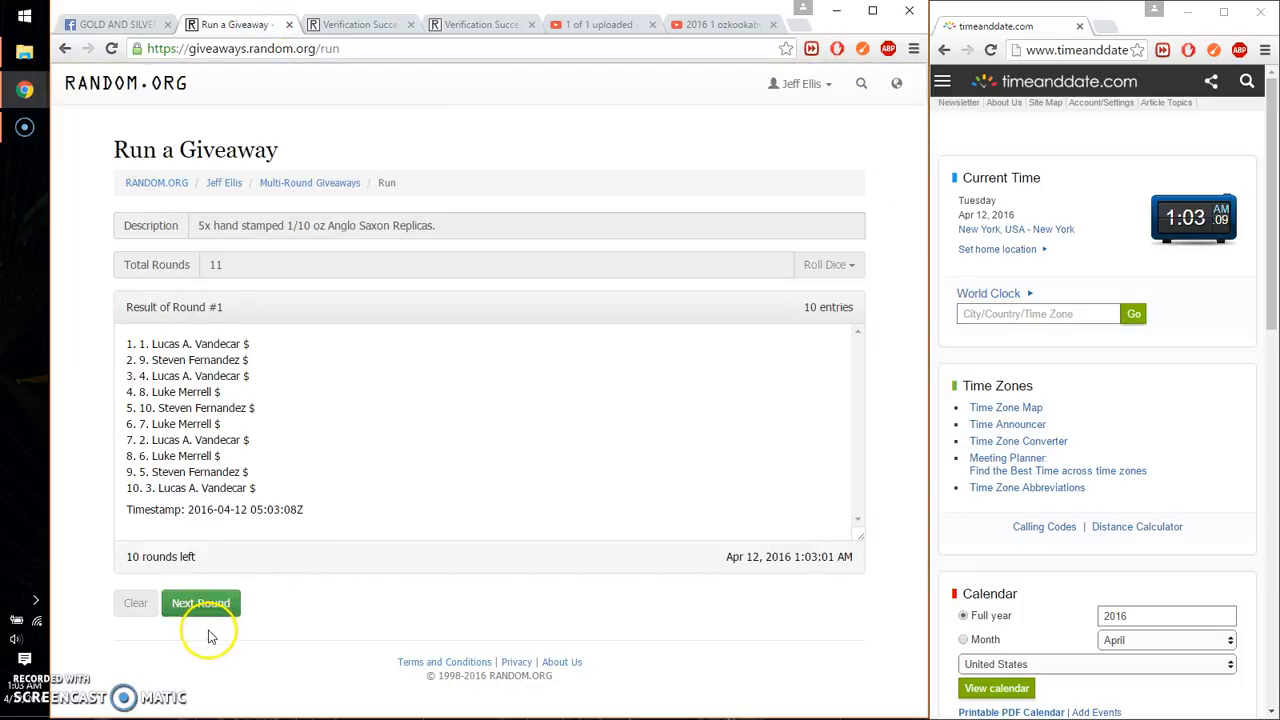
left_click(201, 603)
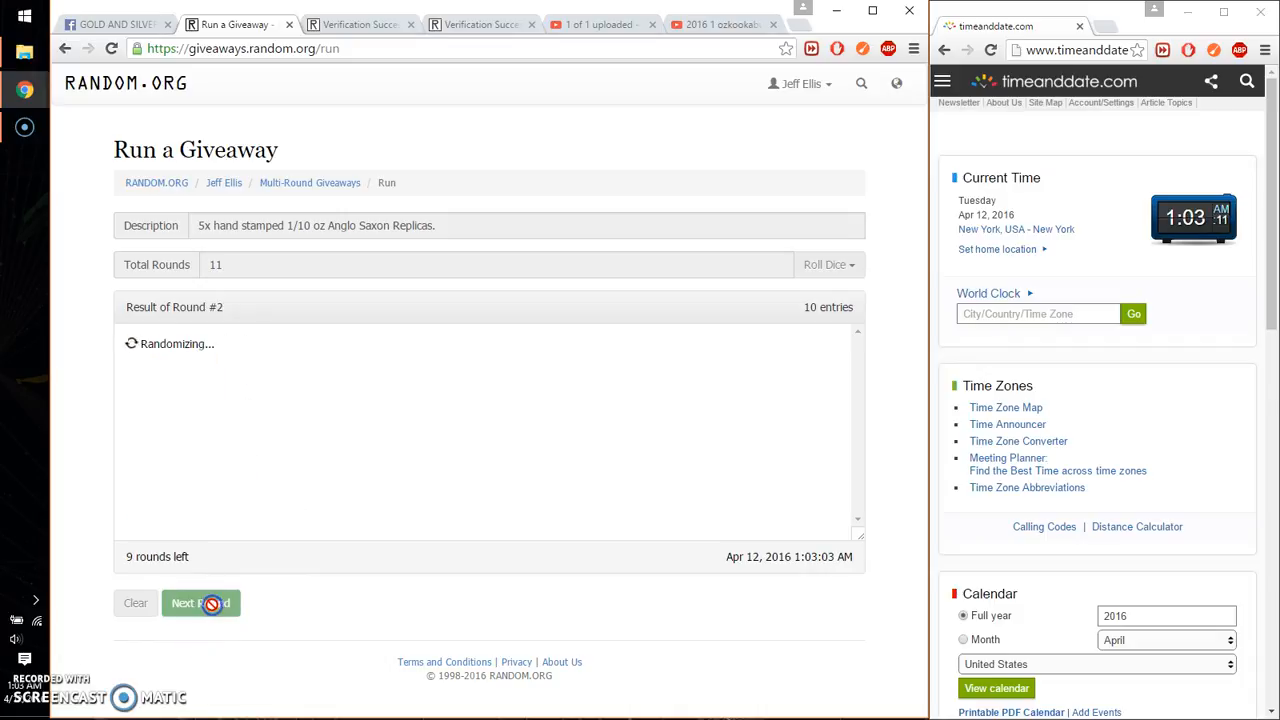
left_click(200, 603)
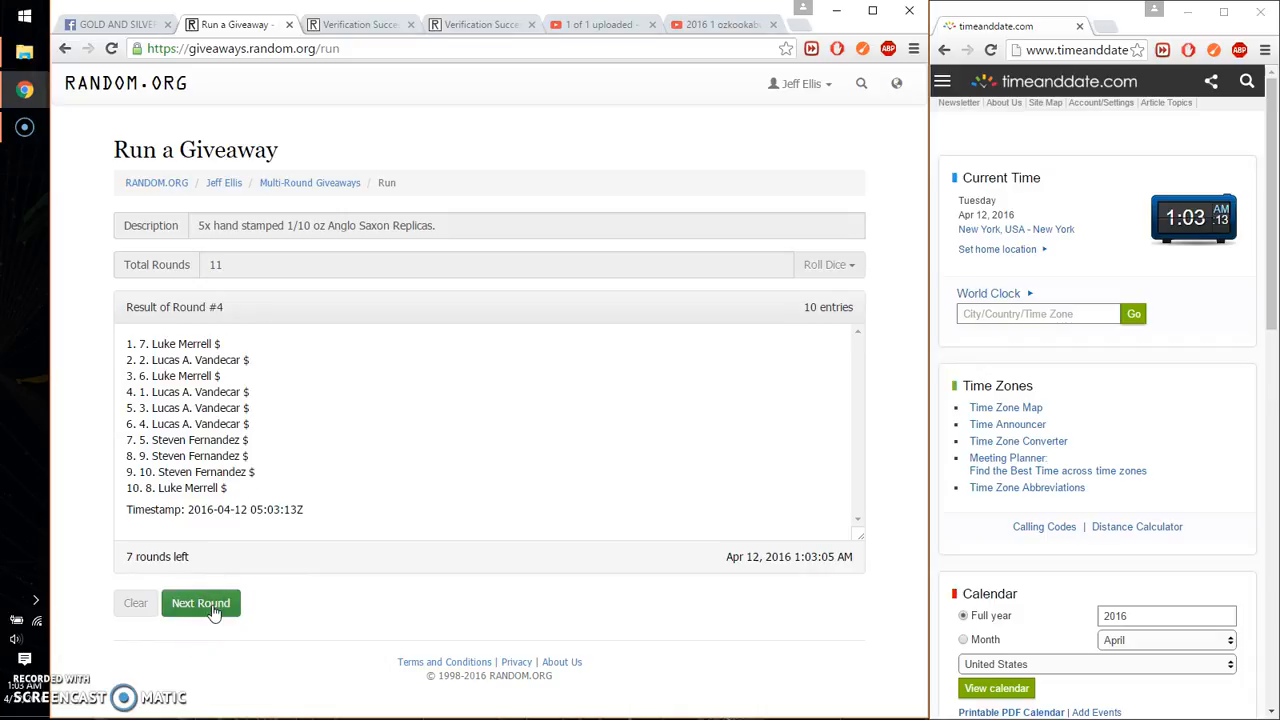
left_click(200, 603)
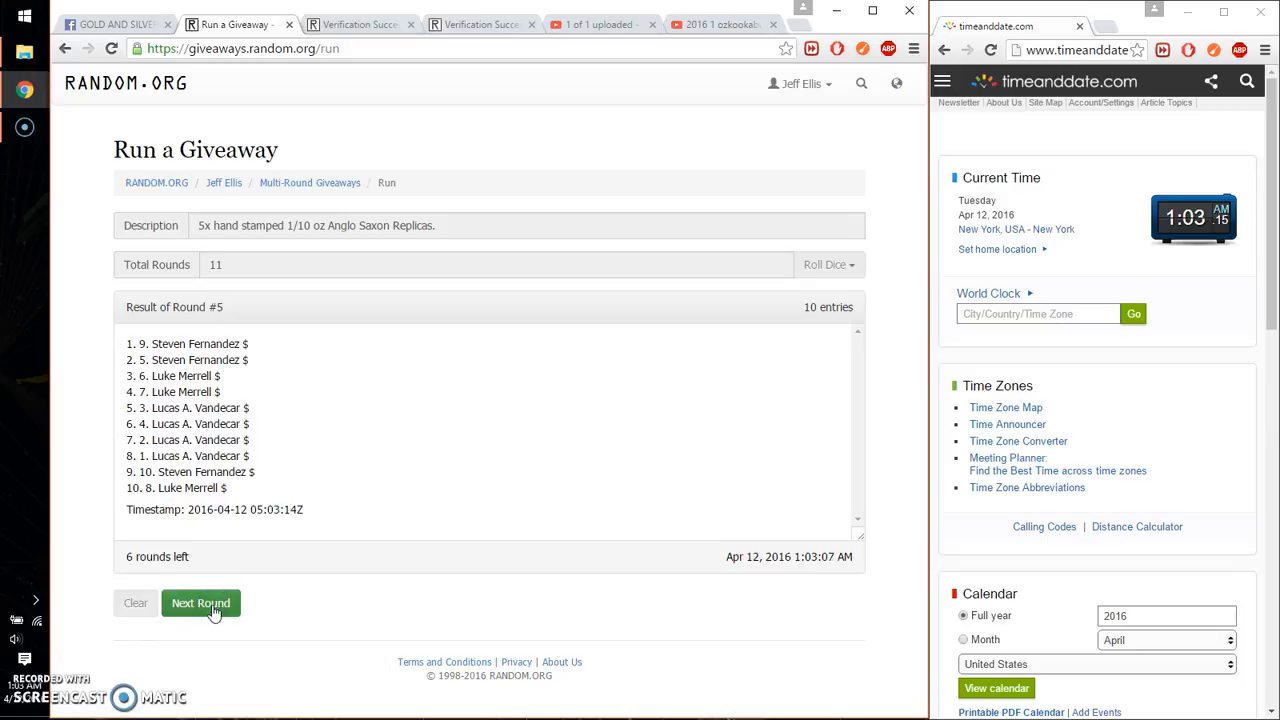
left_click(200, 603)
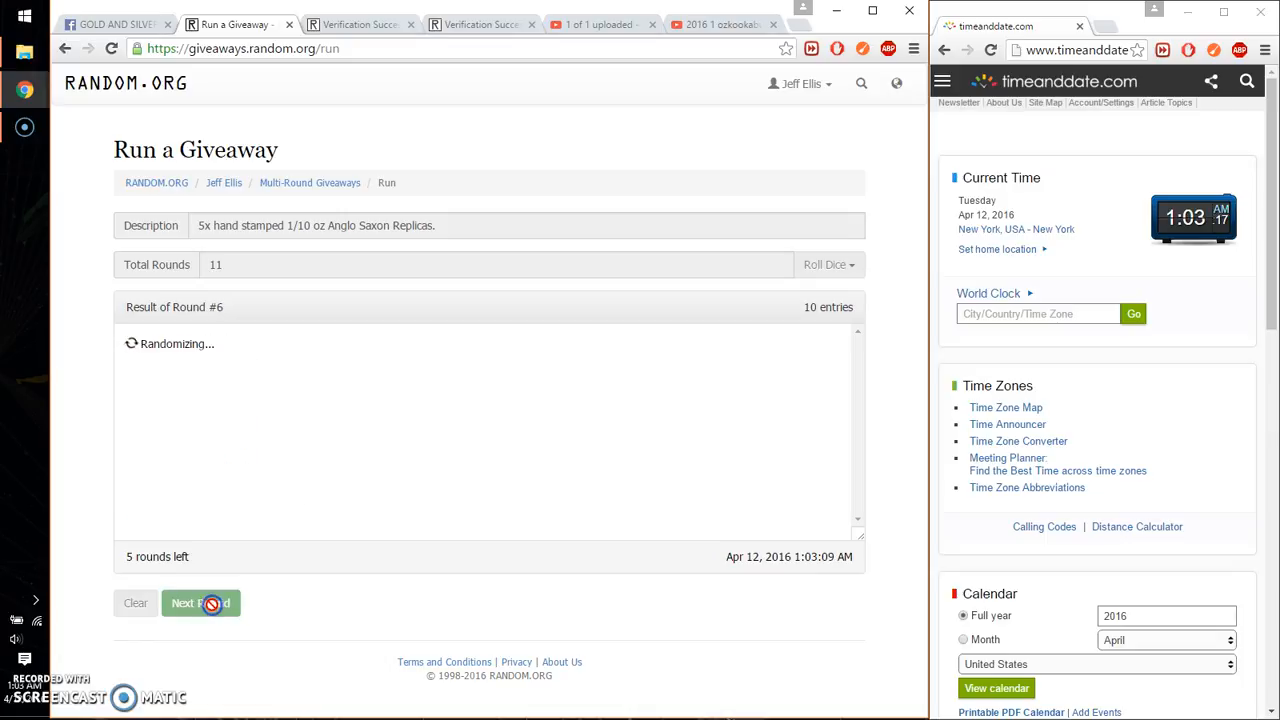
left_click(200, 603)
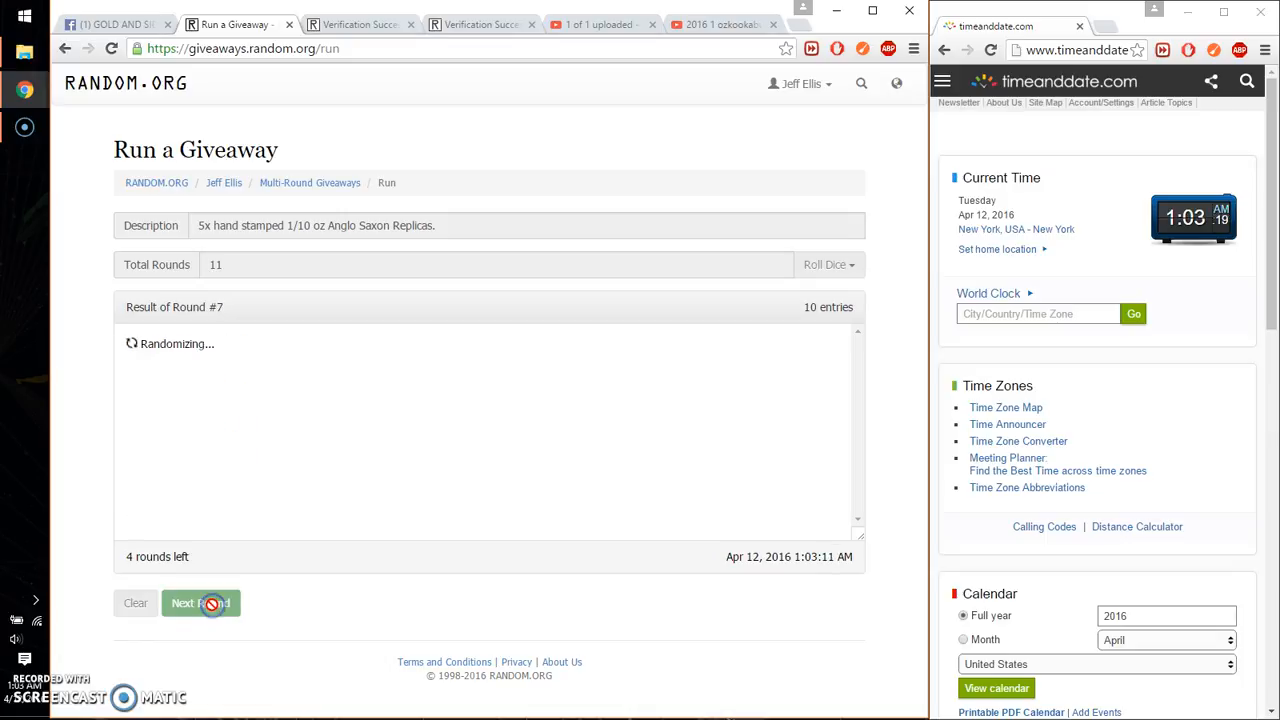
left_click(200, 603)
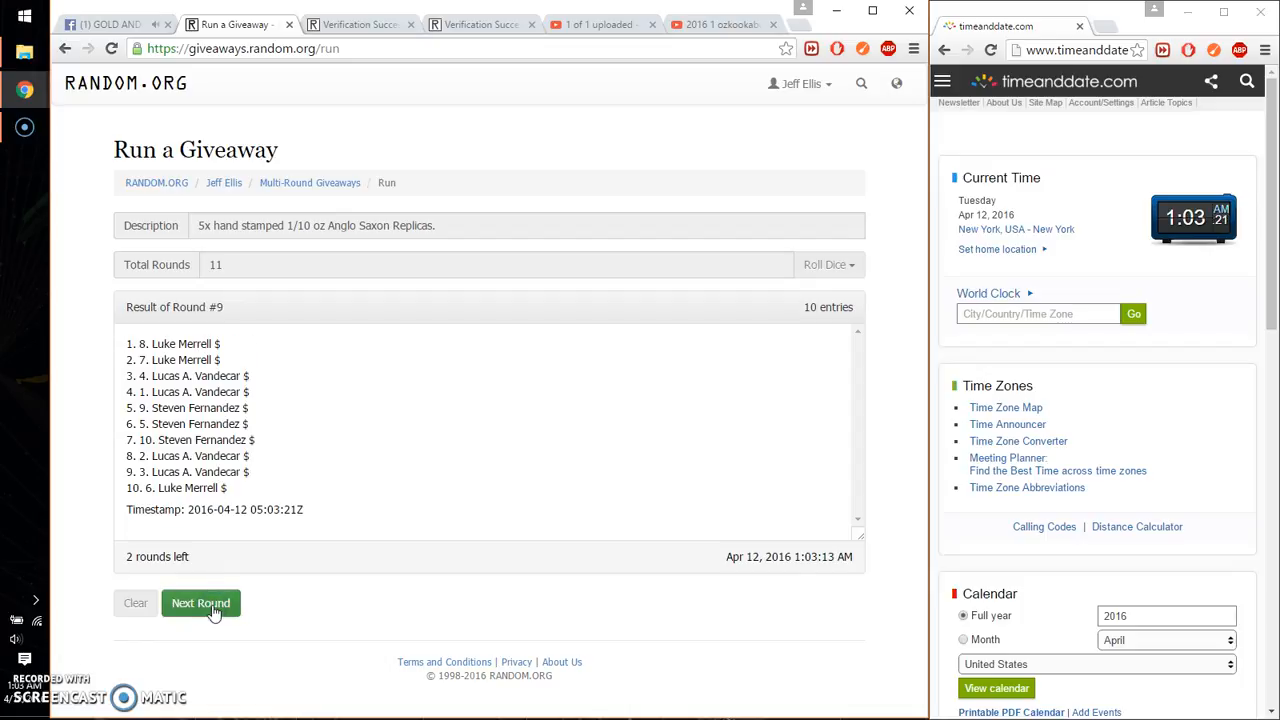
left_click(200, 603)
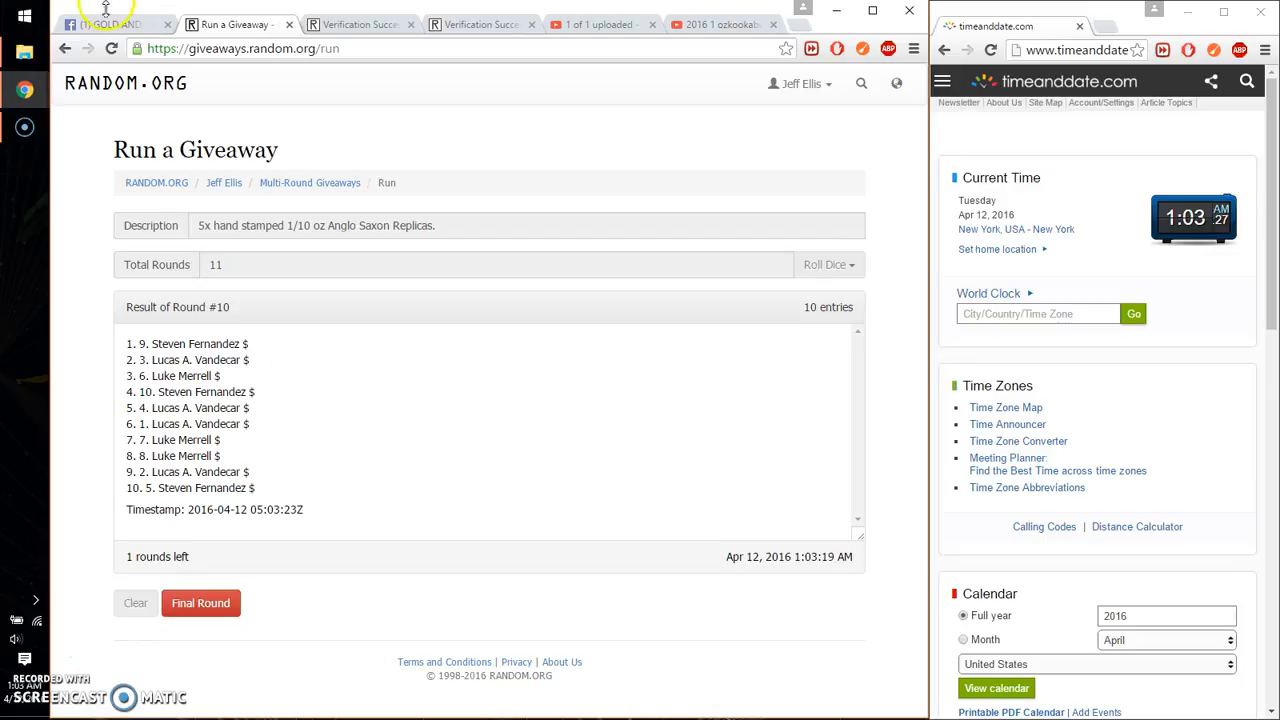
Step: Post the comment 'good' in the Facebook group thread
left_click(115, 24)
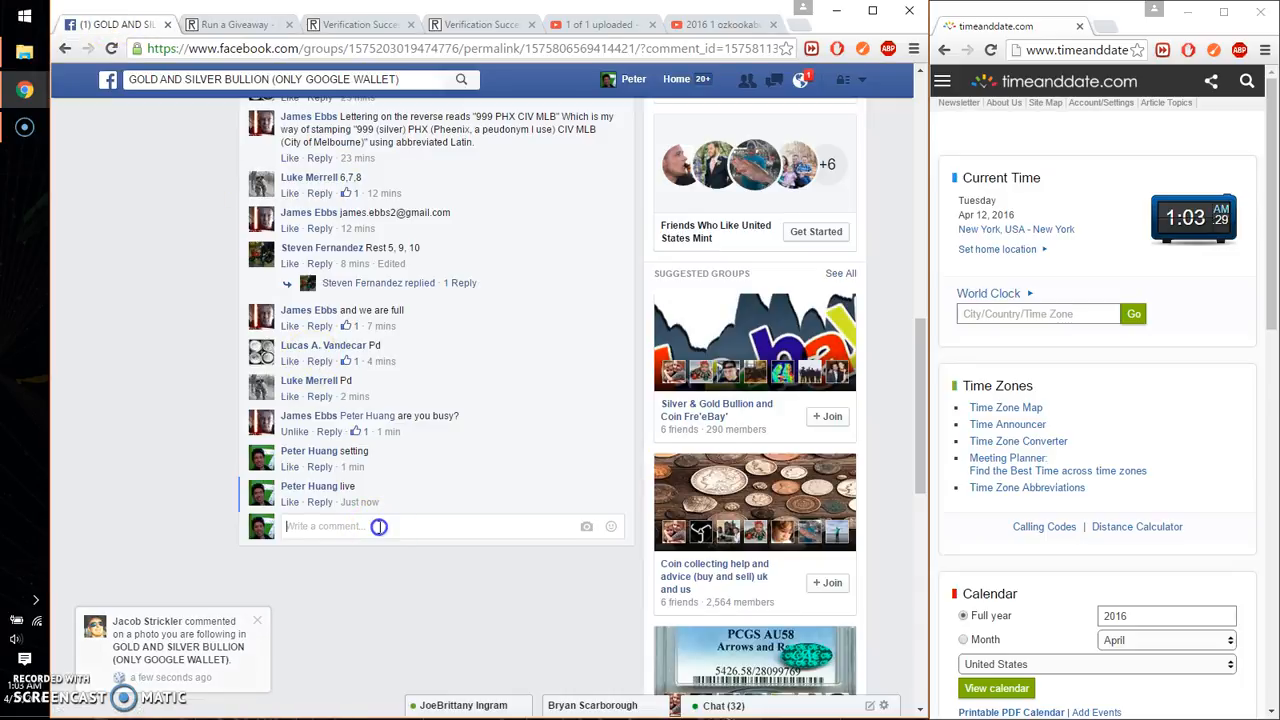
type("good")
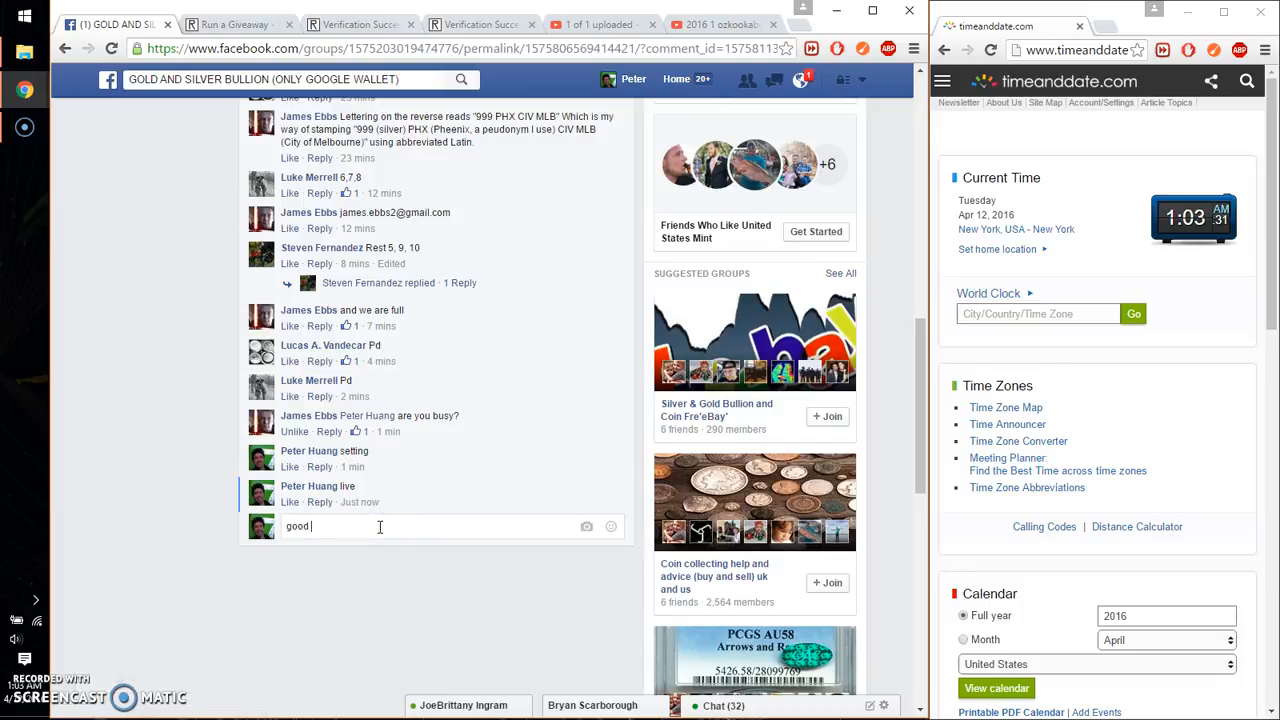
key("enter")
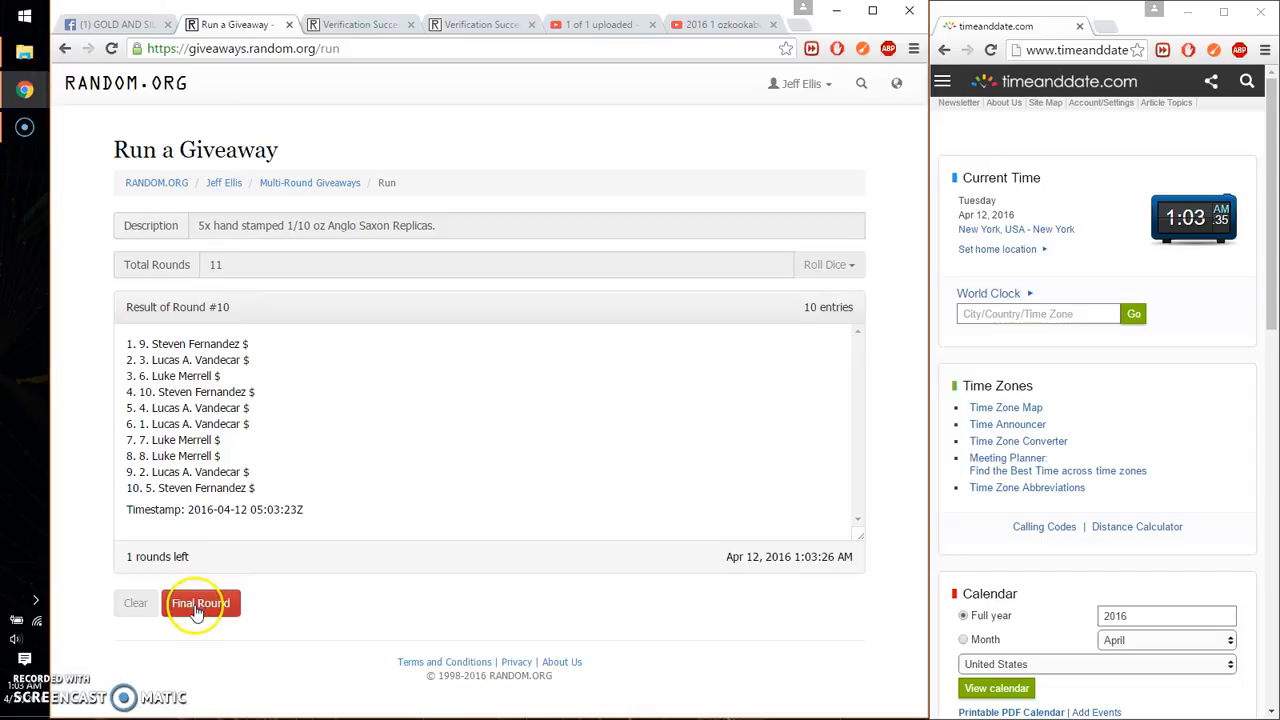
Step: Run the eleventh and final round, then return to the Facebook thread
left_click(199, 603)
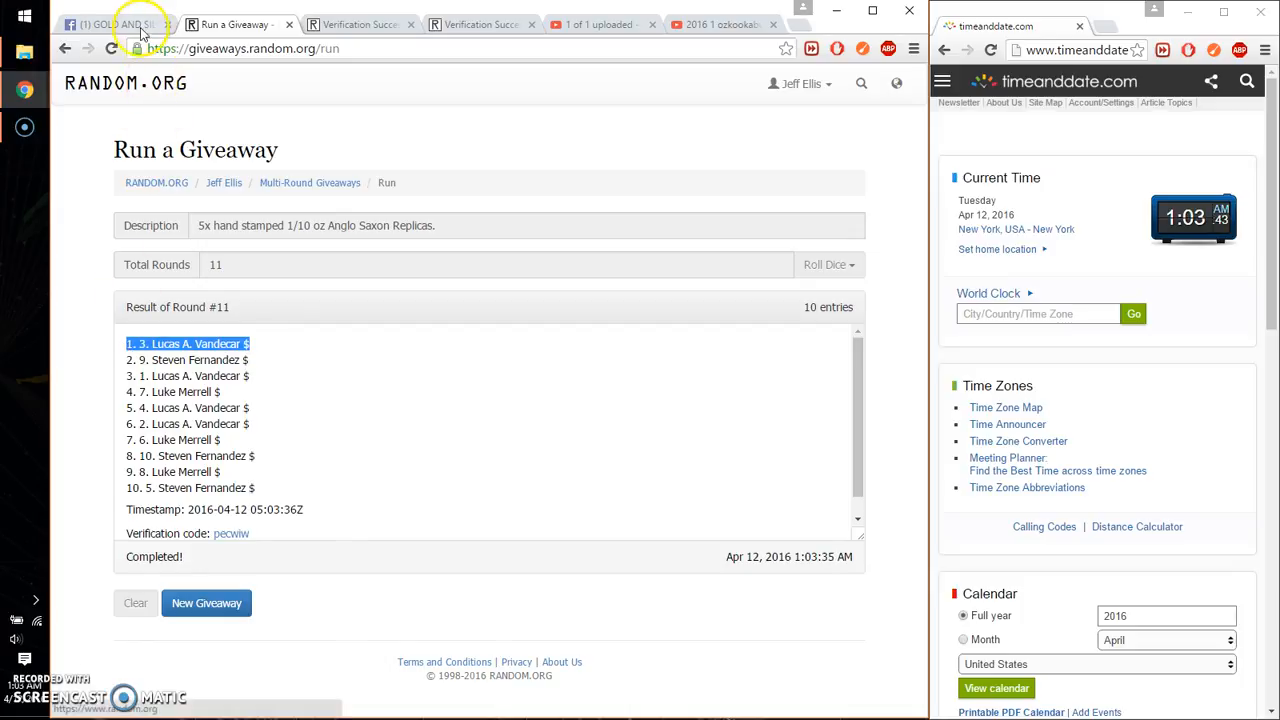
left_click(110, 24)
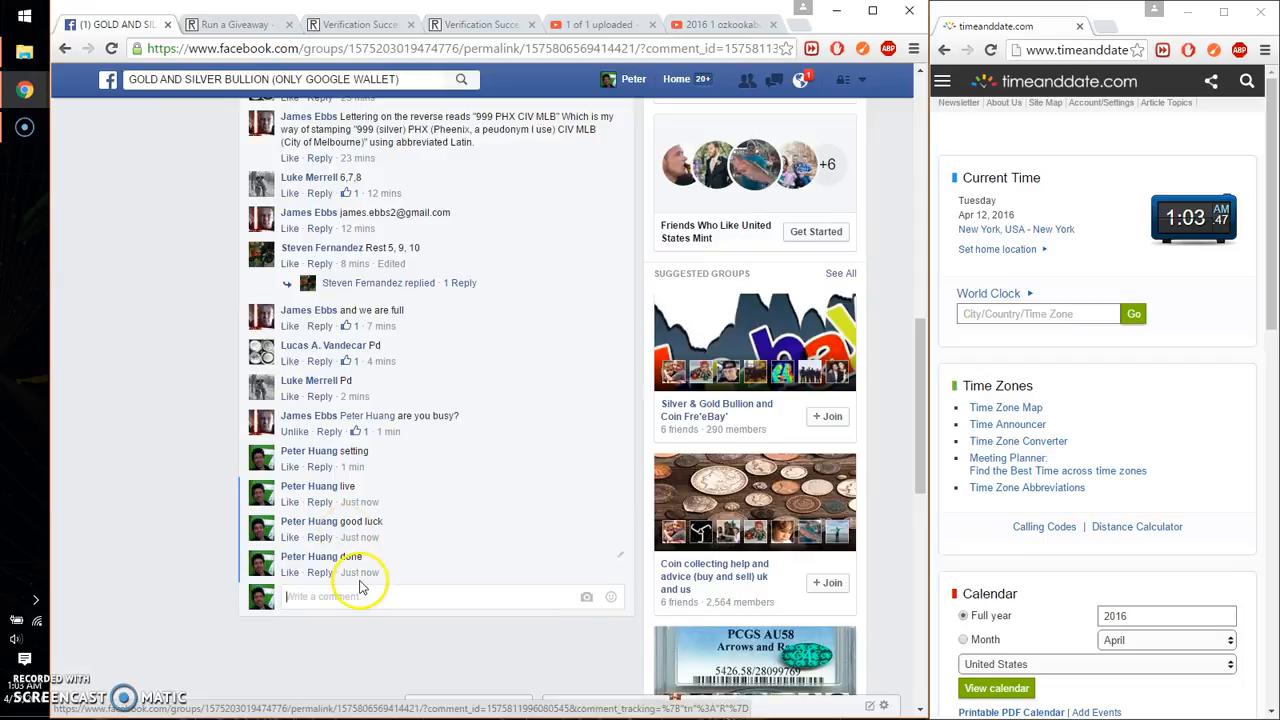
mouse_move(358, 572)
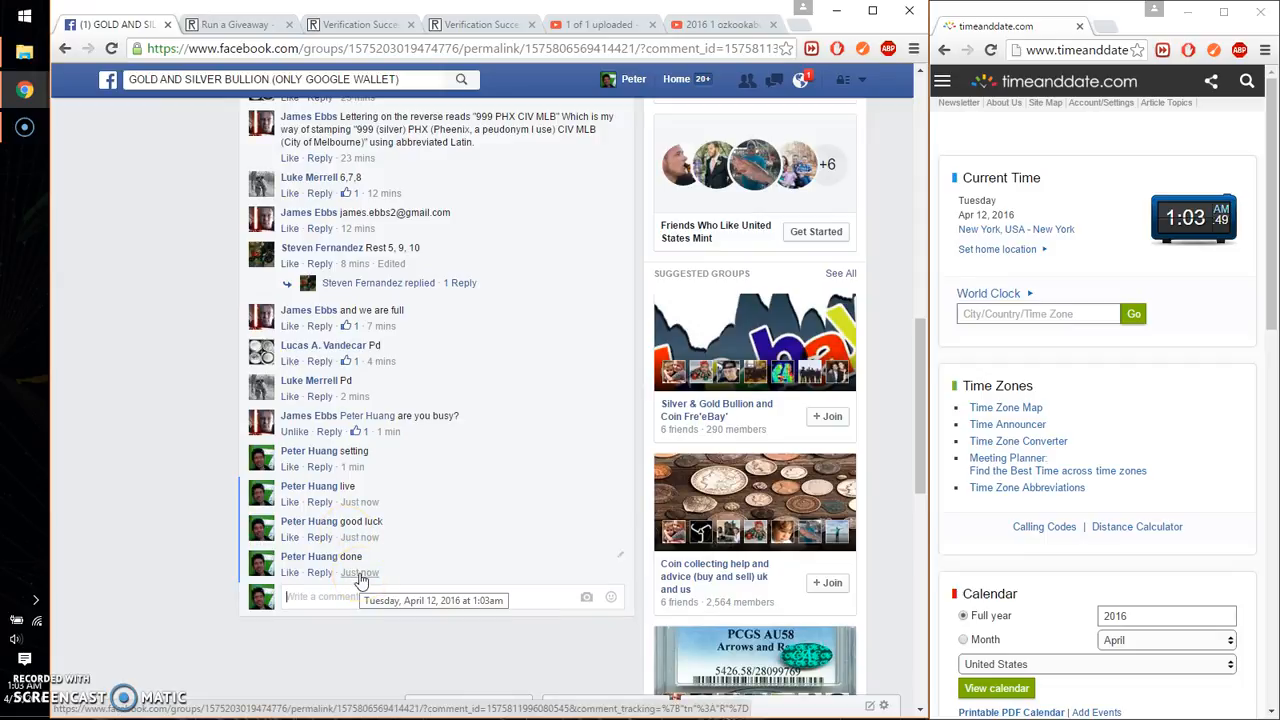